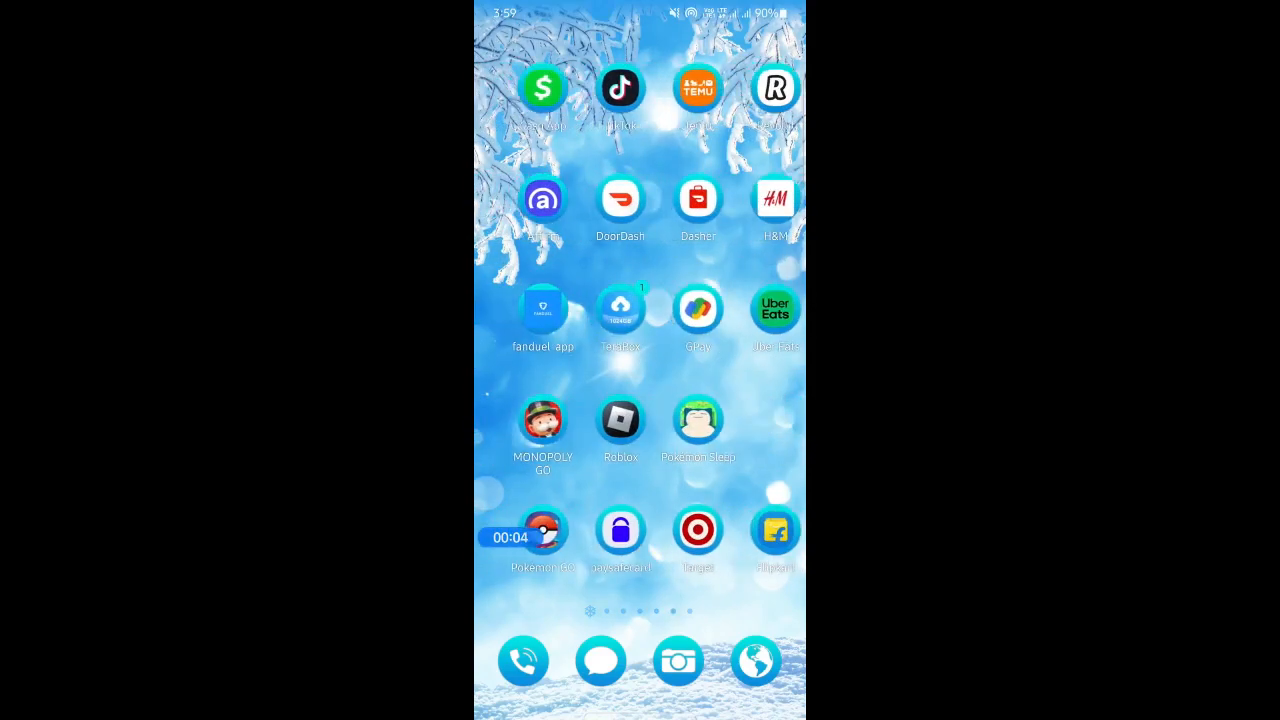
Launch the Meesho app from the home screen so its daily-deals feed shows
scroll(left, 3)
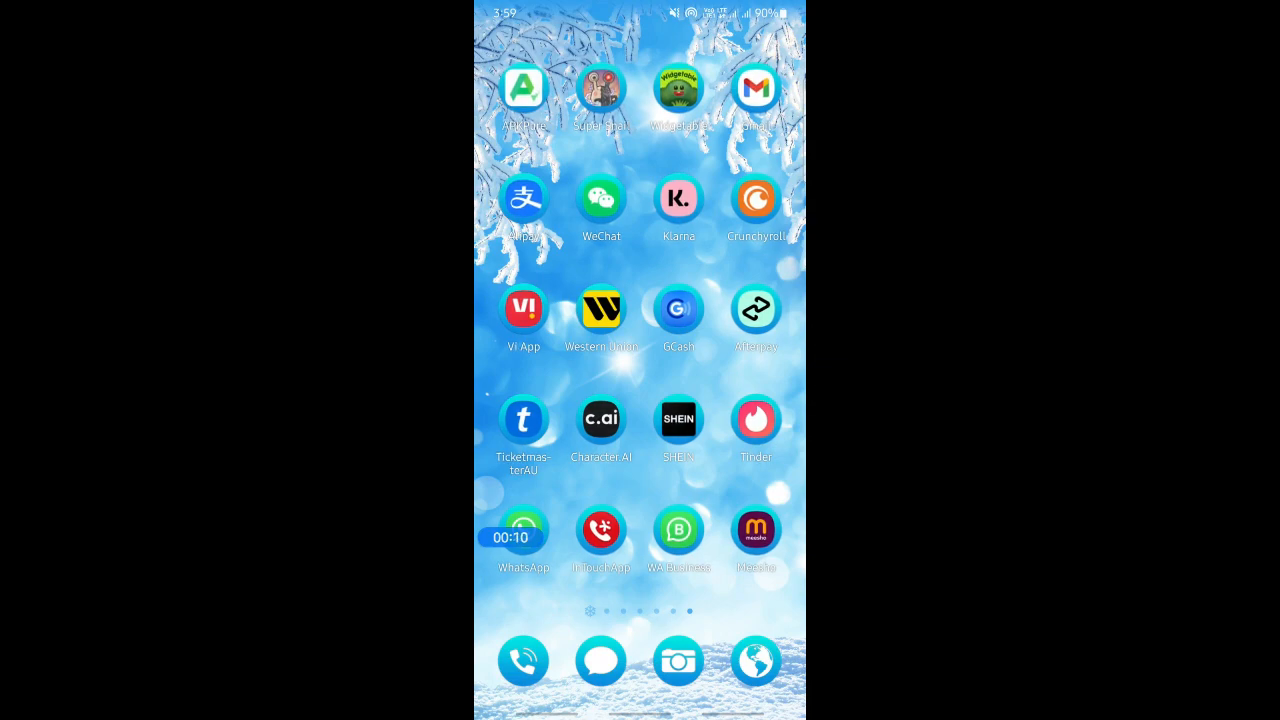
click(756, 528)
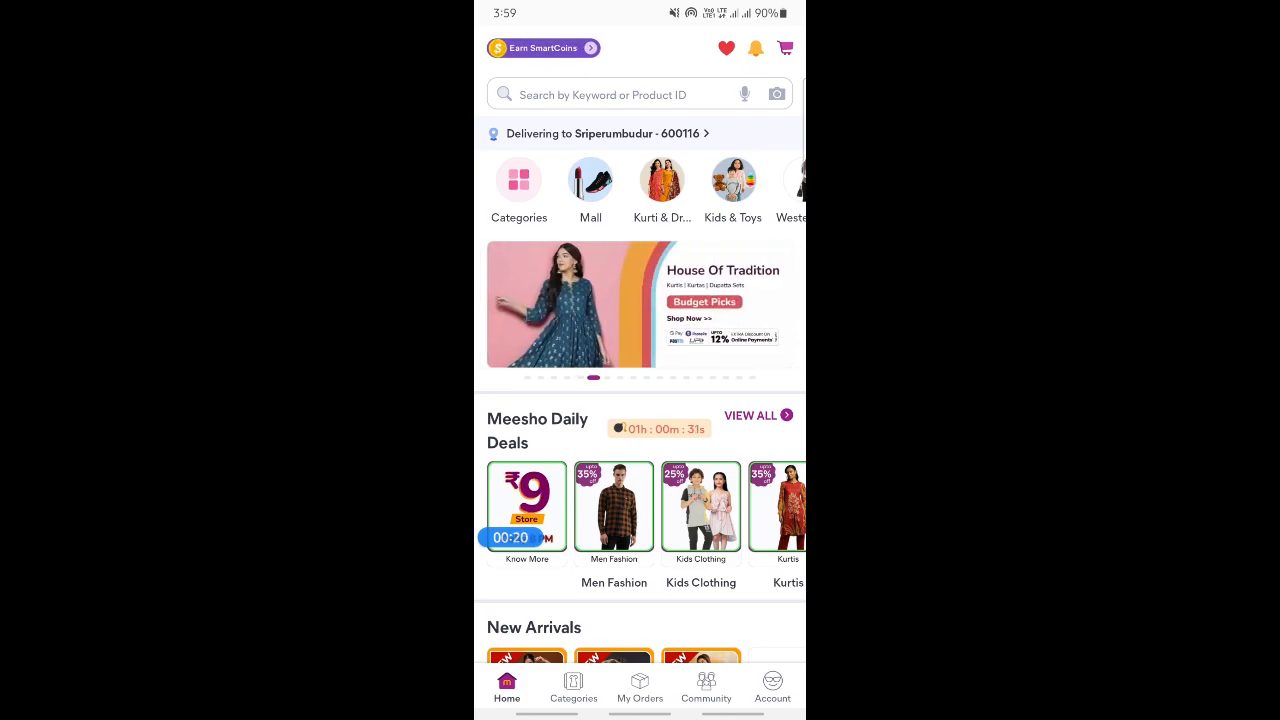
Open the ₹174 men's shirt listing from Products For You
scroll(down, 3)
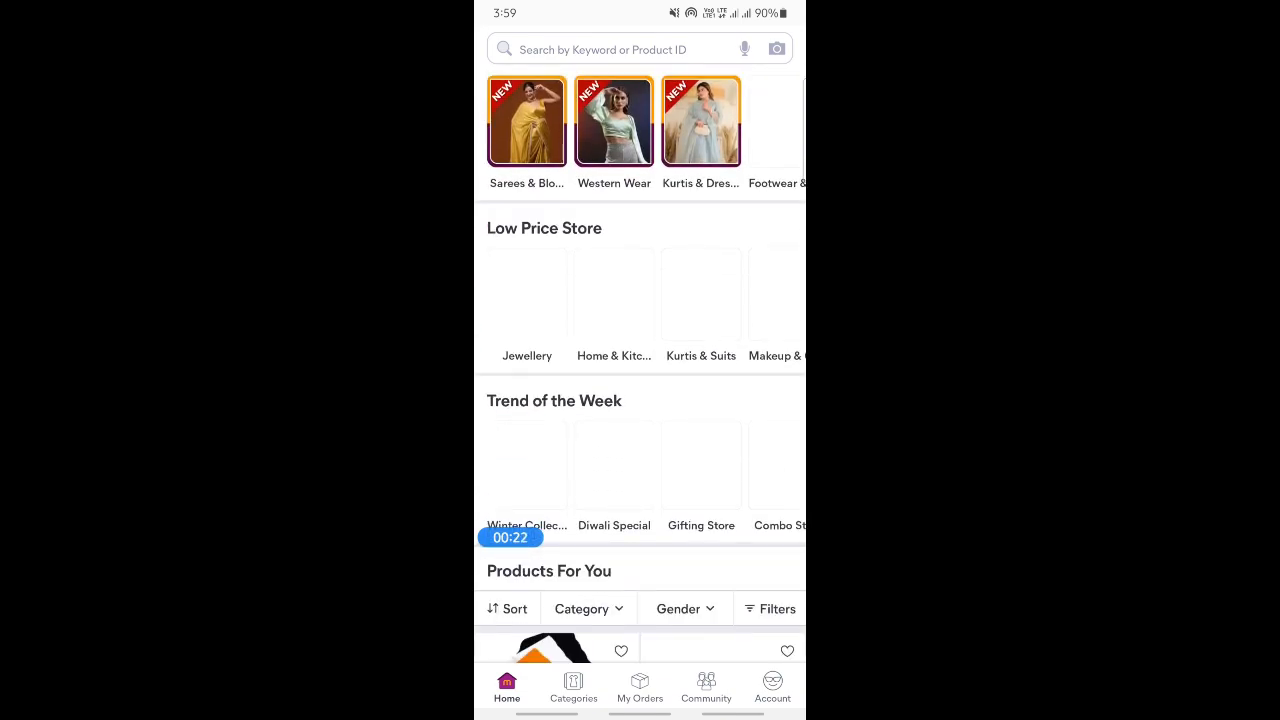
scroll(down, 3)
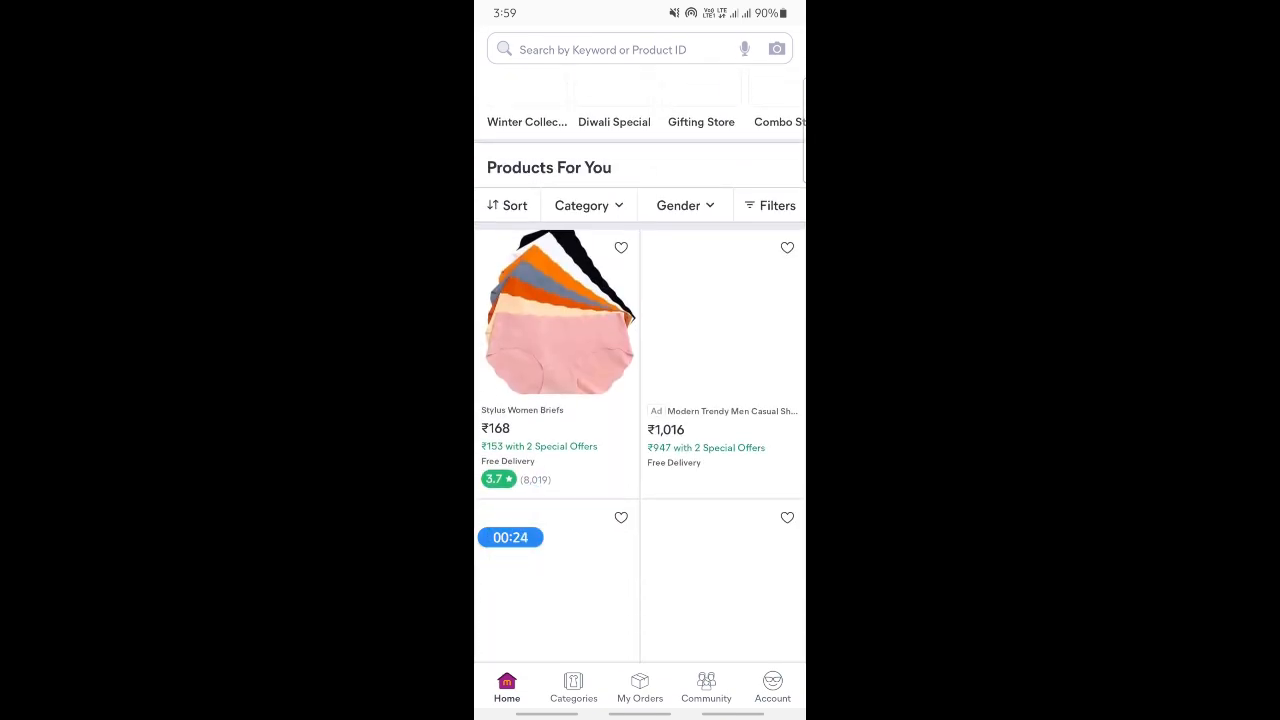
scroll(down, 3)
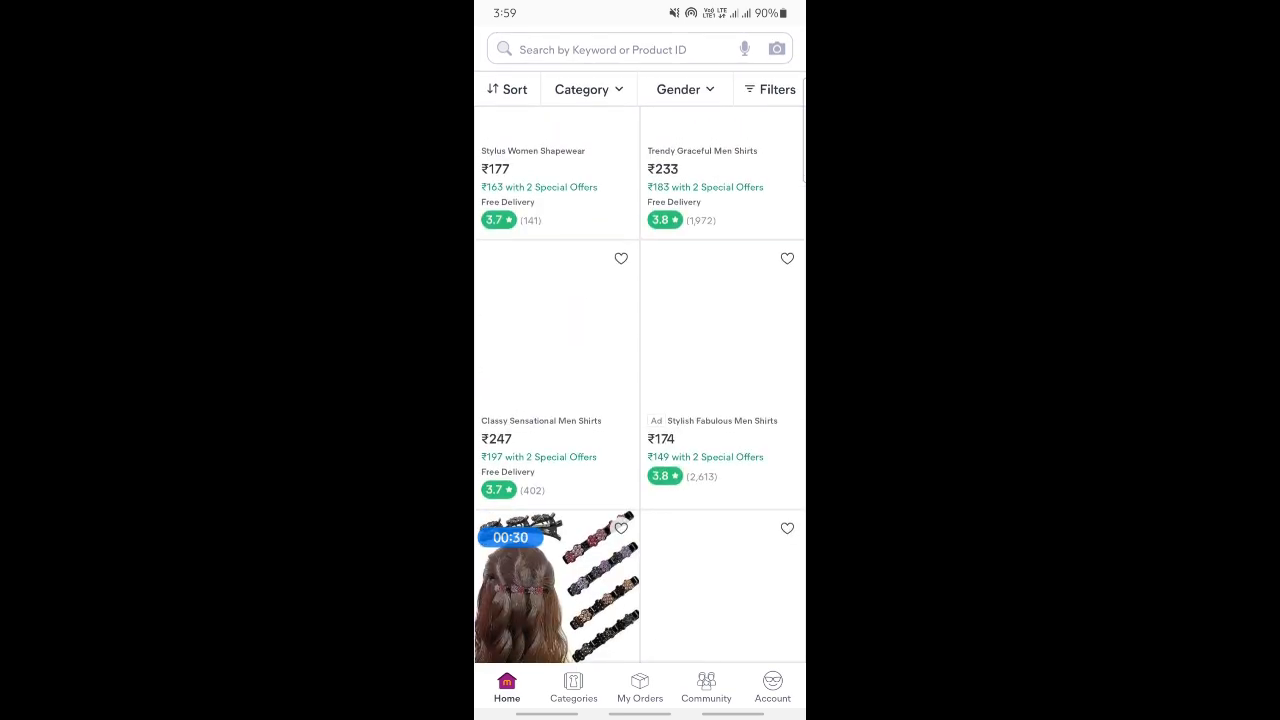
click(556, 584)
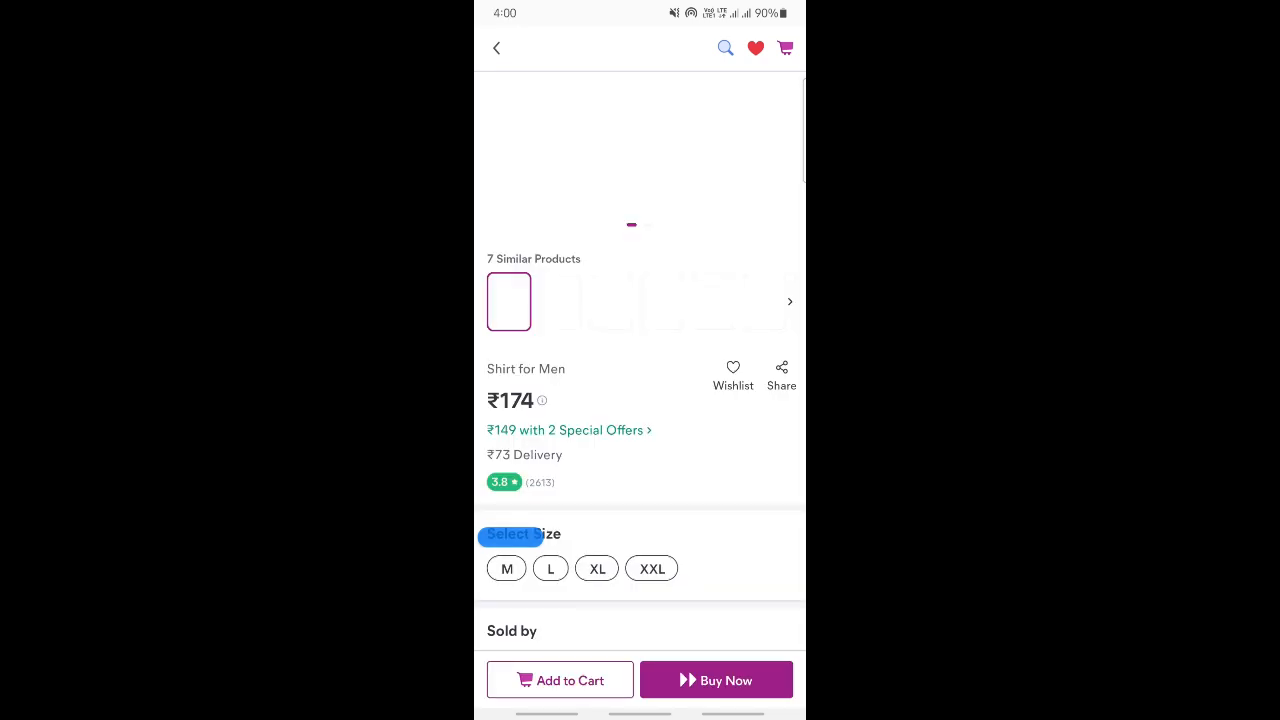
Buy the shirt in size M with easy returns, reaching the ₹247 order review
scroll(down, 3)
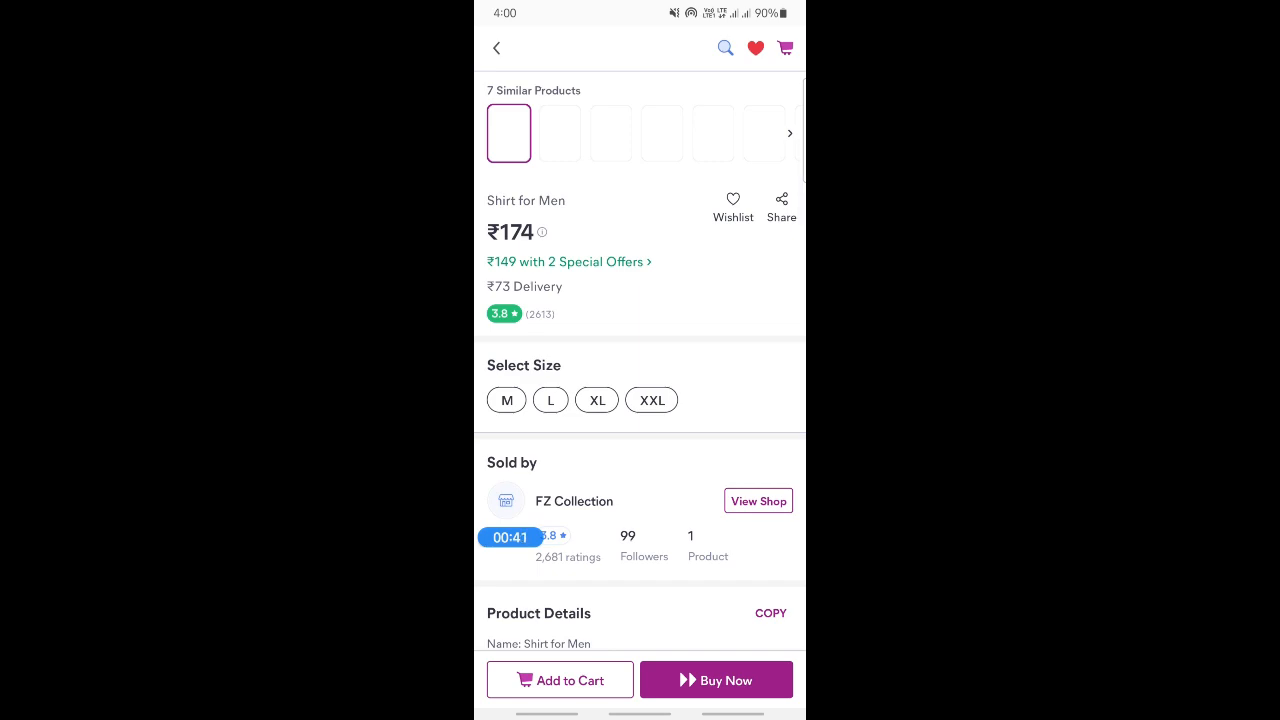
scroll(down, 3)
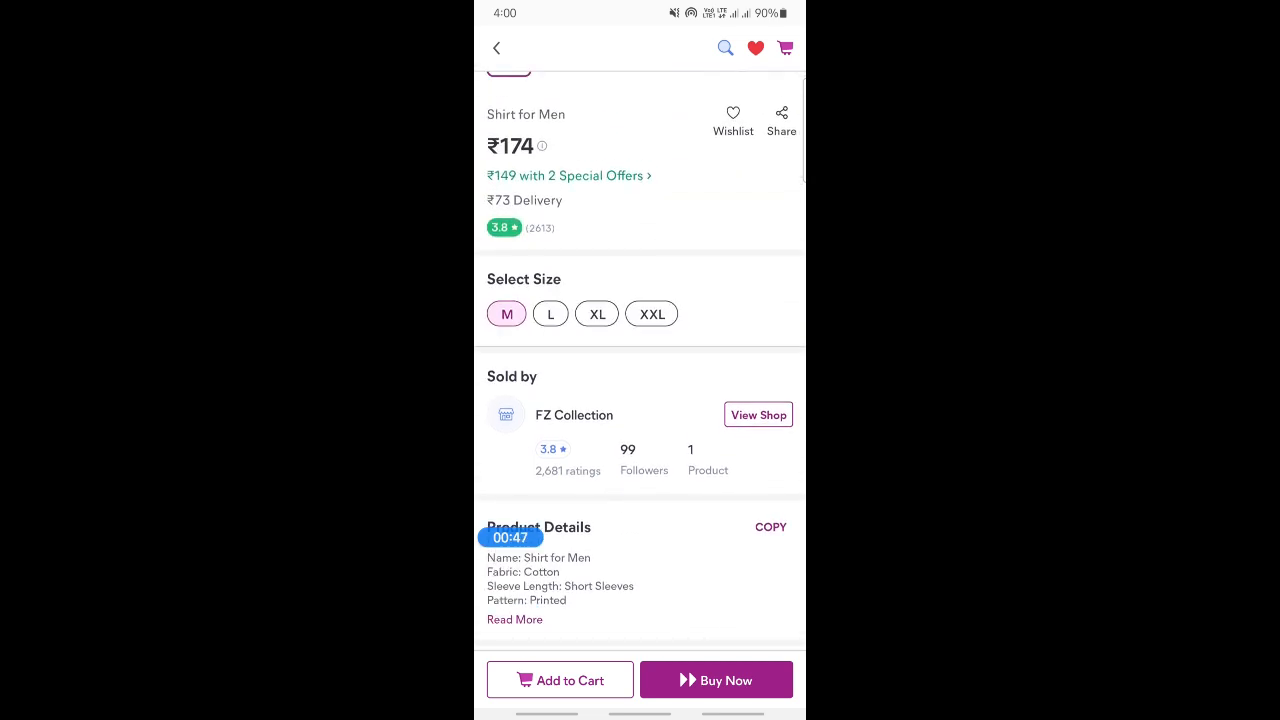
click(716, 680)
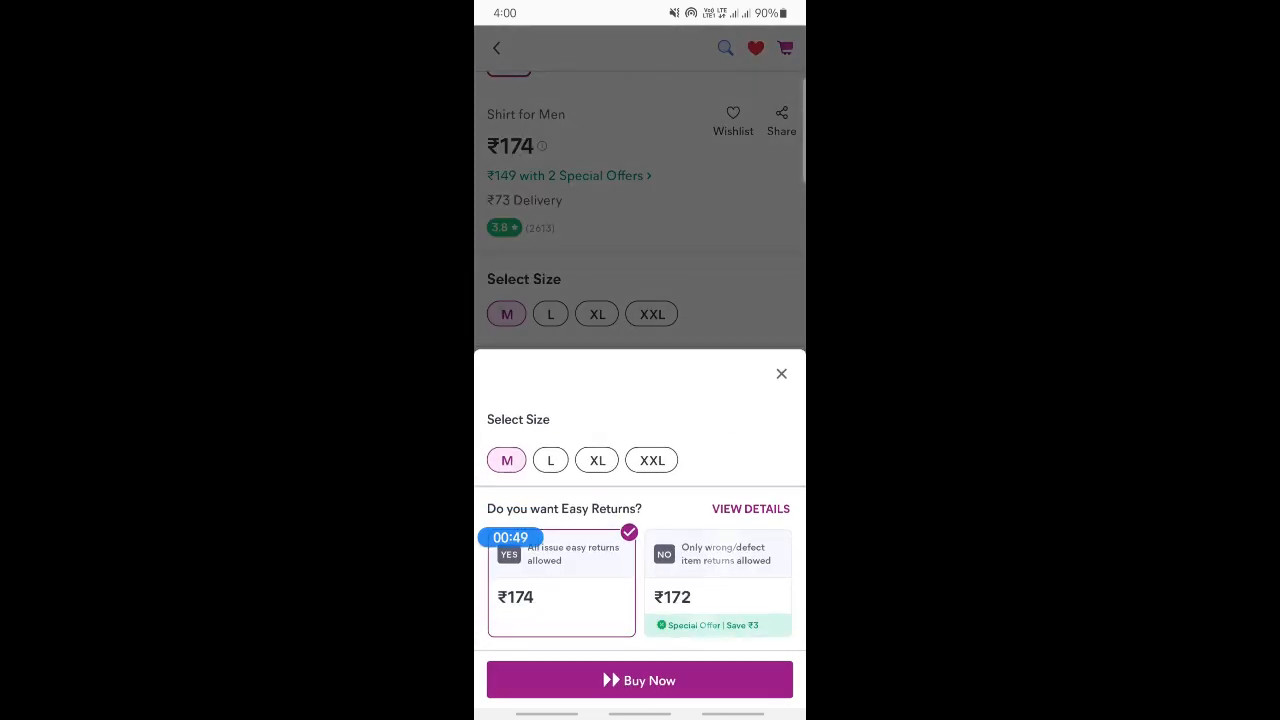
click(640, 680)
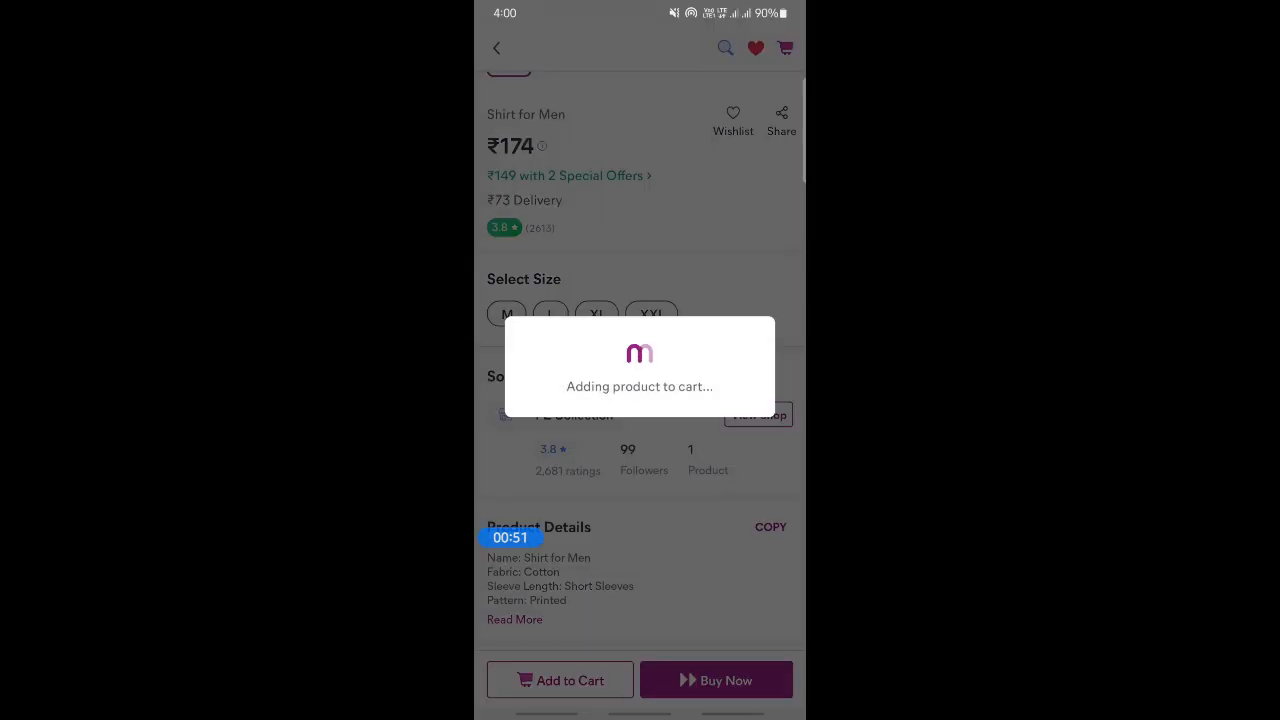
click(716, 680)
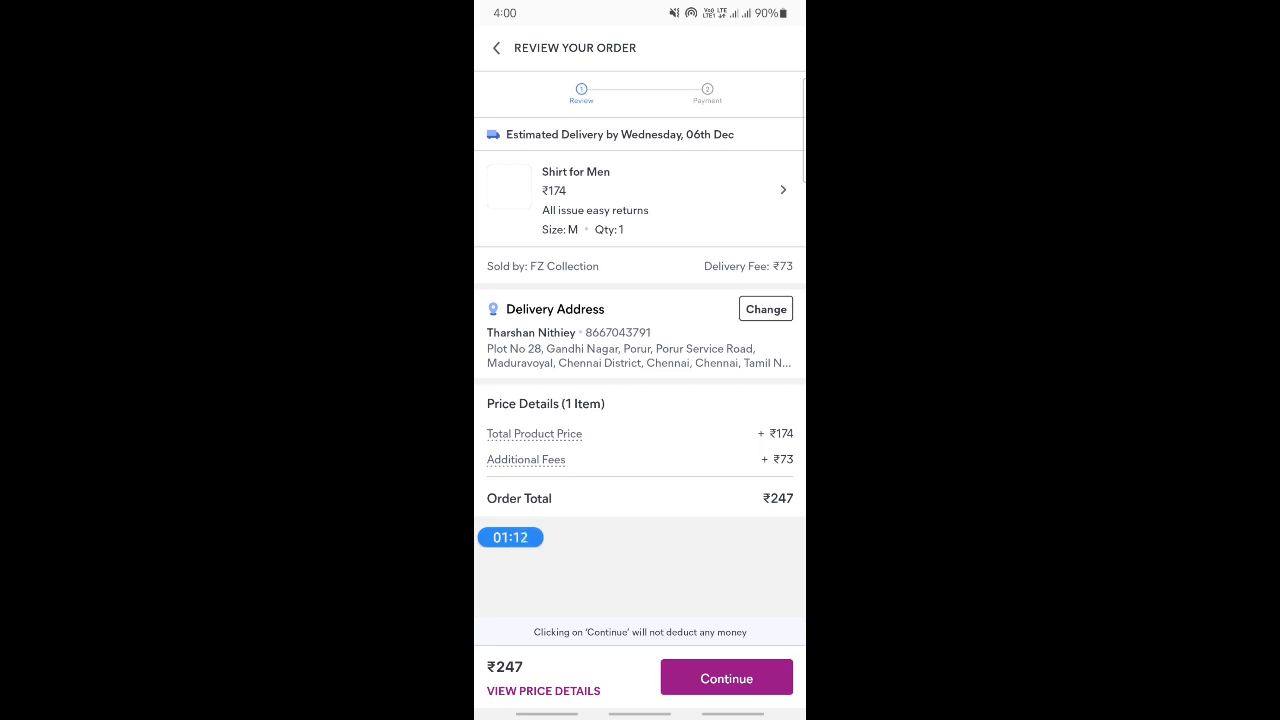
Bring up the Change Delivery Address sheet listing the one saved address
click(764, 308)
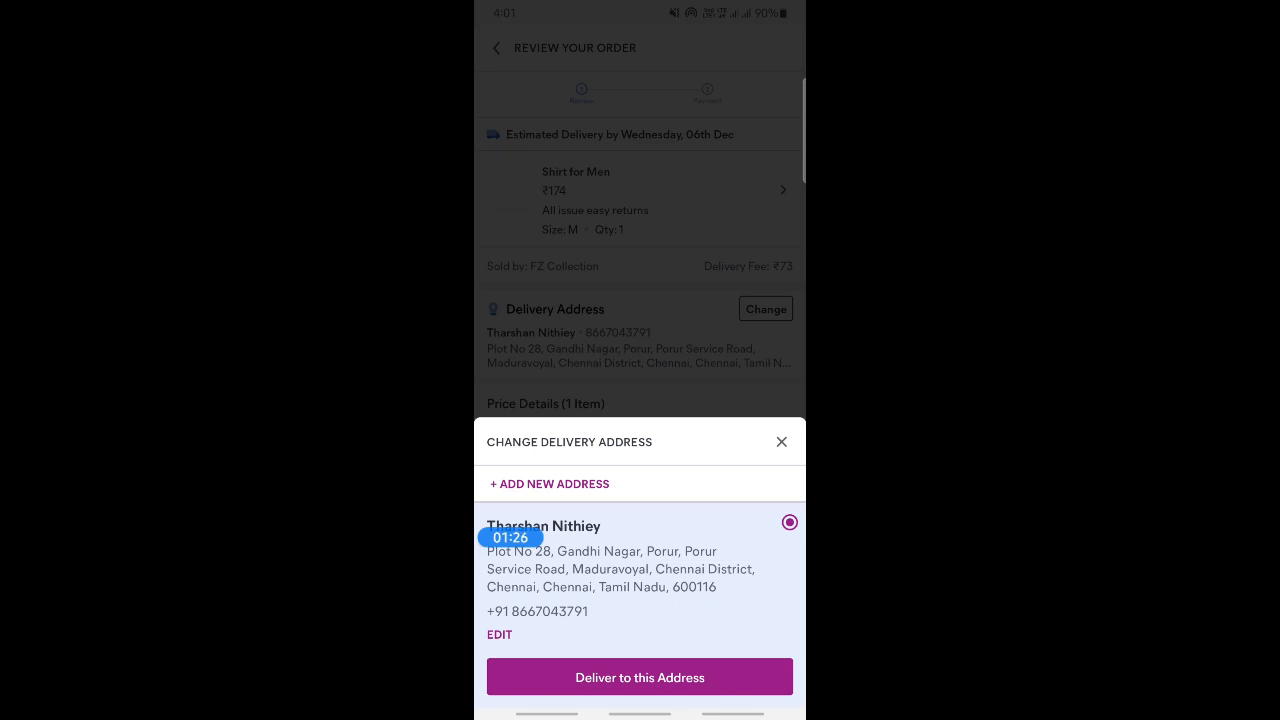
Open the saved address in the Edit Delivery Address form with its details filled in
click(500, 634)
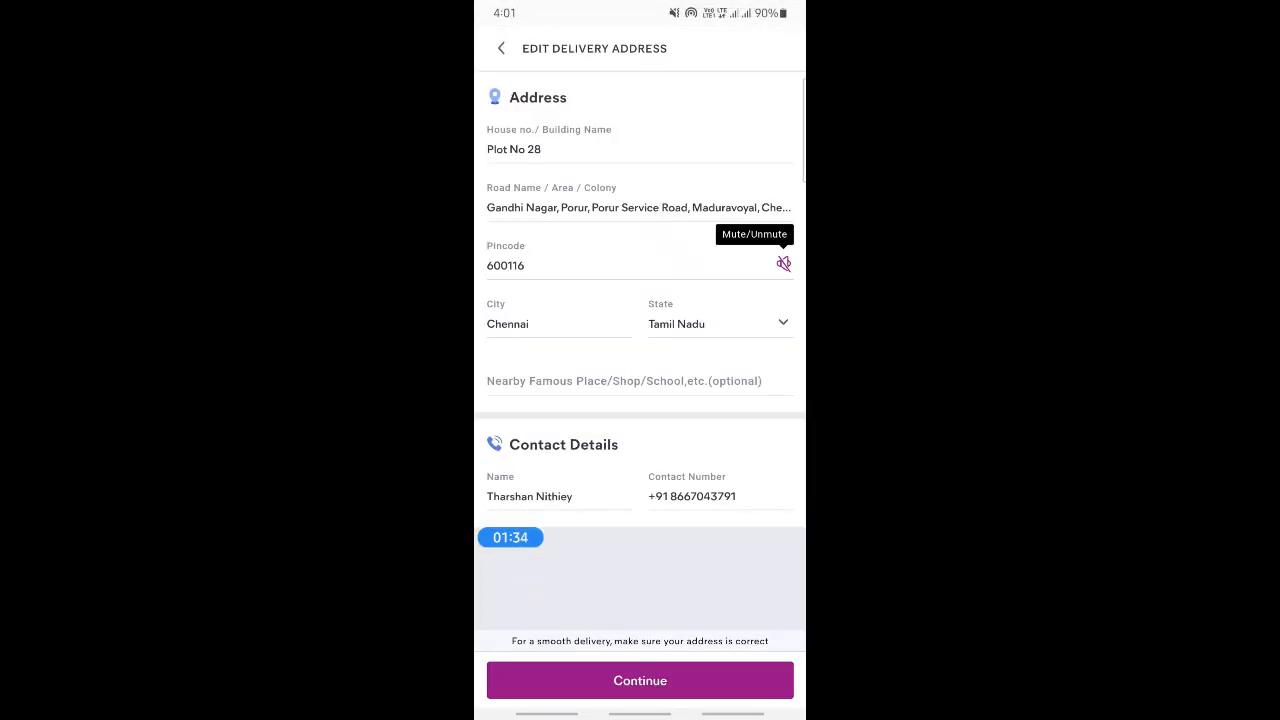